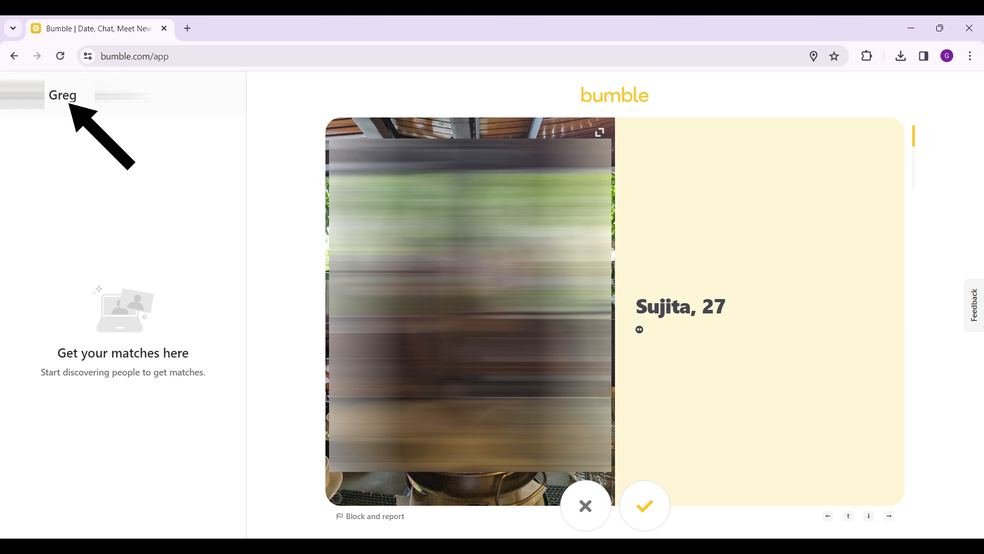
Step: Open the profile menu and Edit profile page from the sidebar profile name
left_click(62, 95)
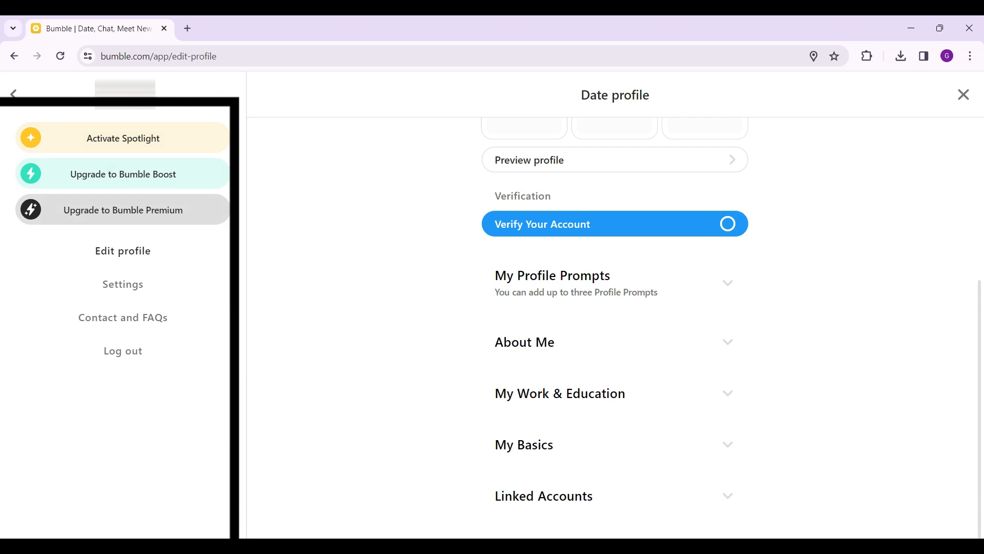
Step: Open Settings from the profile menu and scroll down to the Log out option
left_click(122, 284)
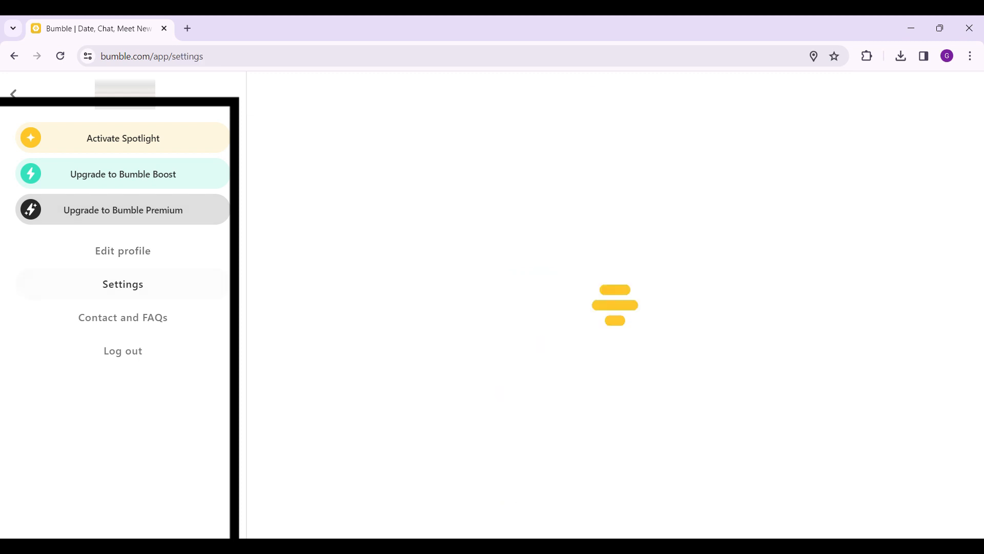
left_click(122, 284)
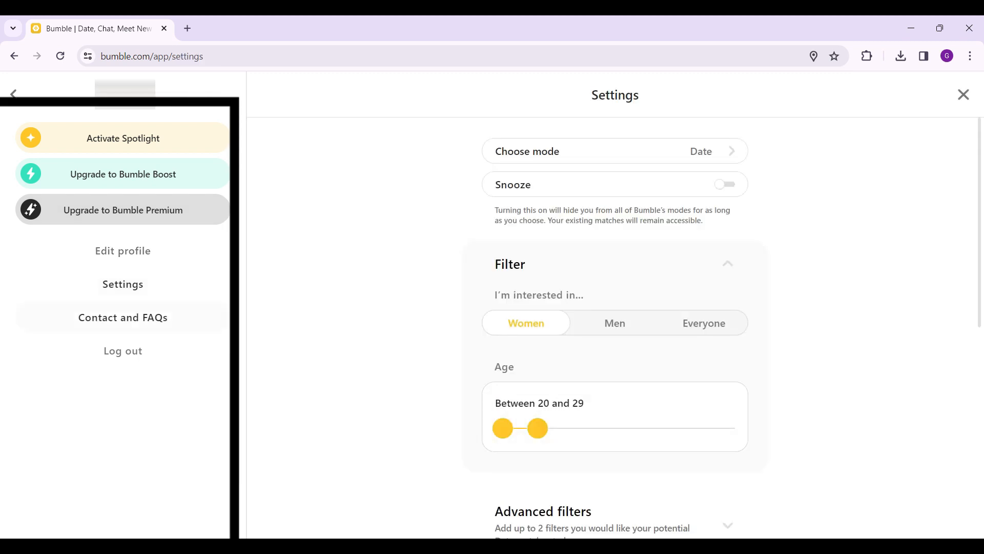
scroll("down", 3)
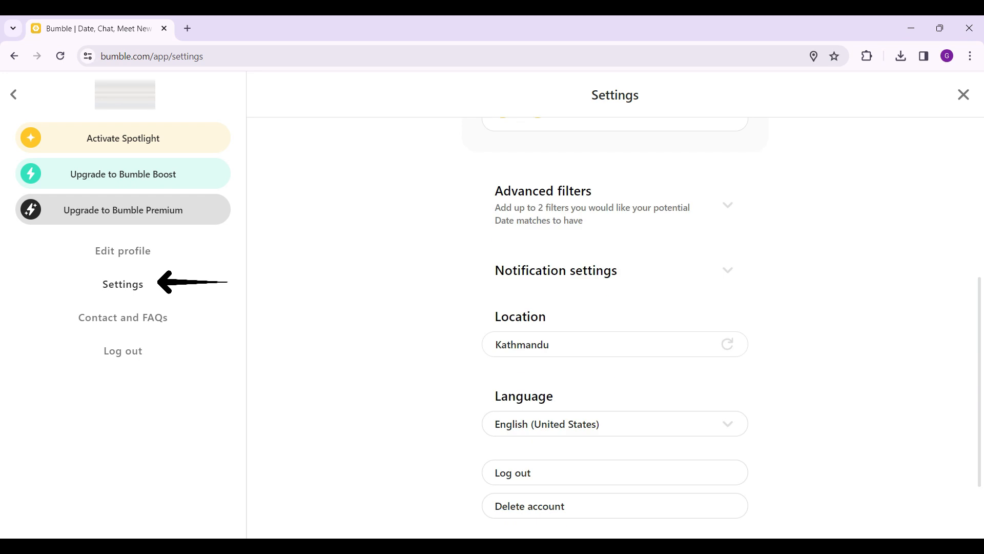
scroll("down", 3)
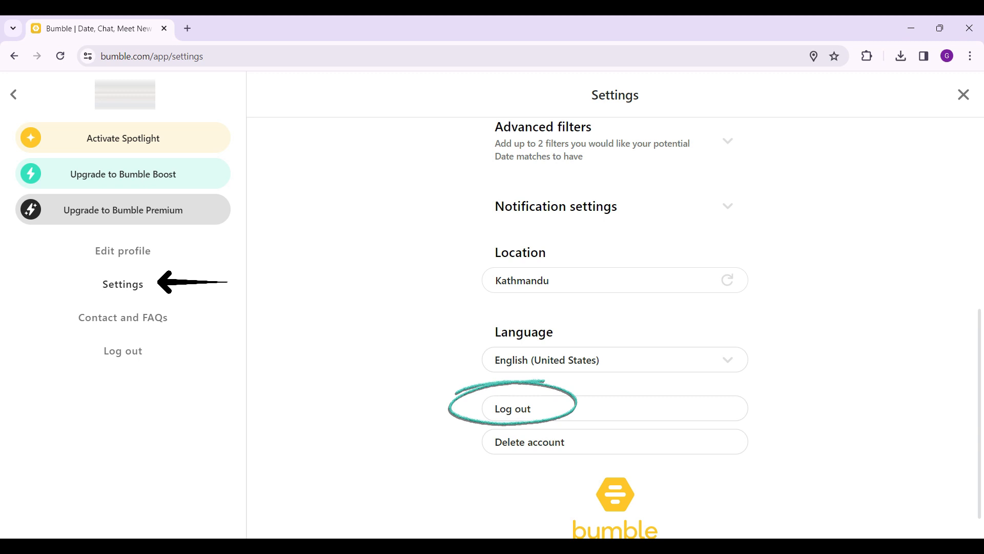
scroll("down", 3)
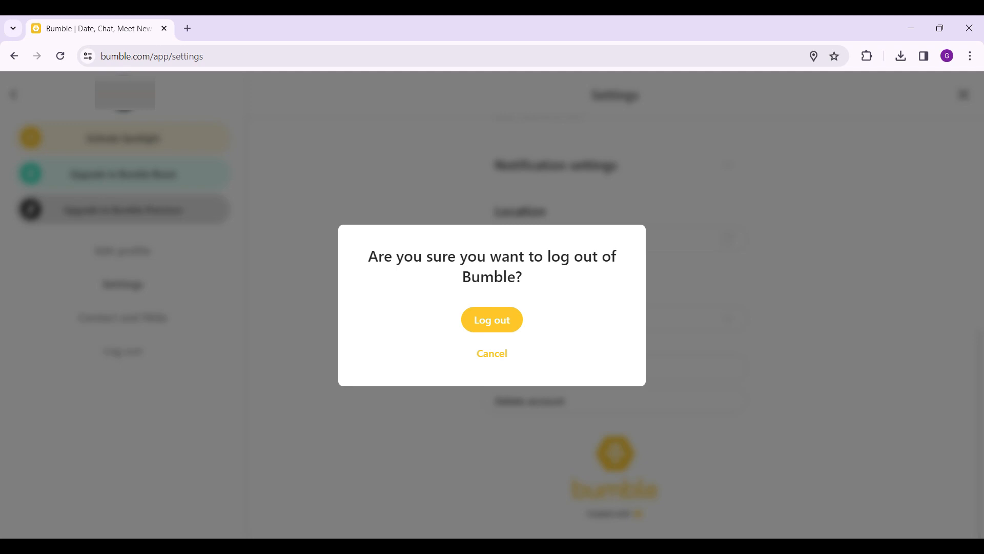
mouse_move(518, 264)
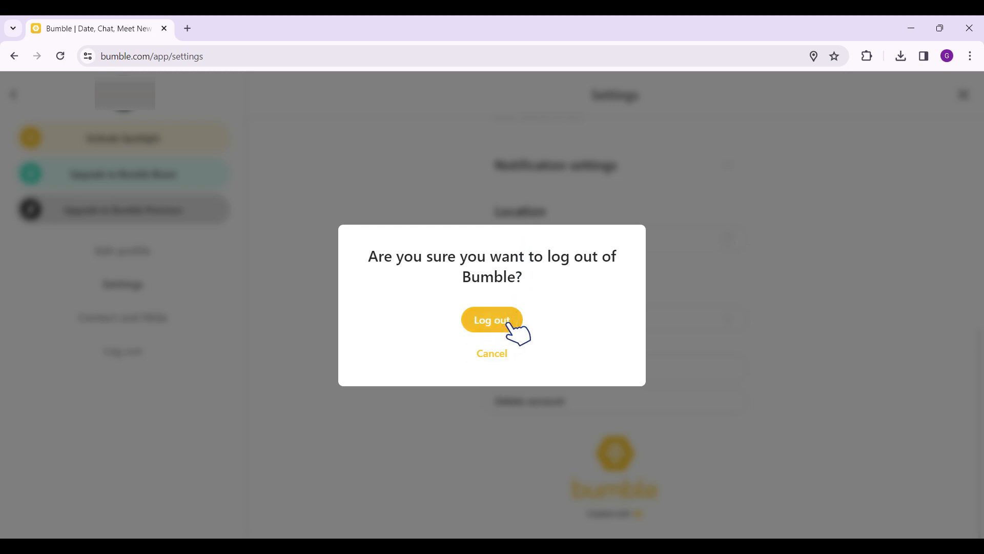
Step: Confirm Log out in the confirmation dialog to reach the get-started page
left_click(491, 319)
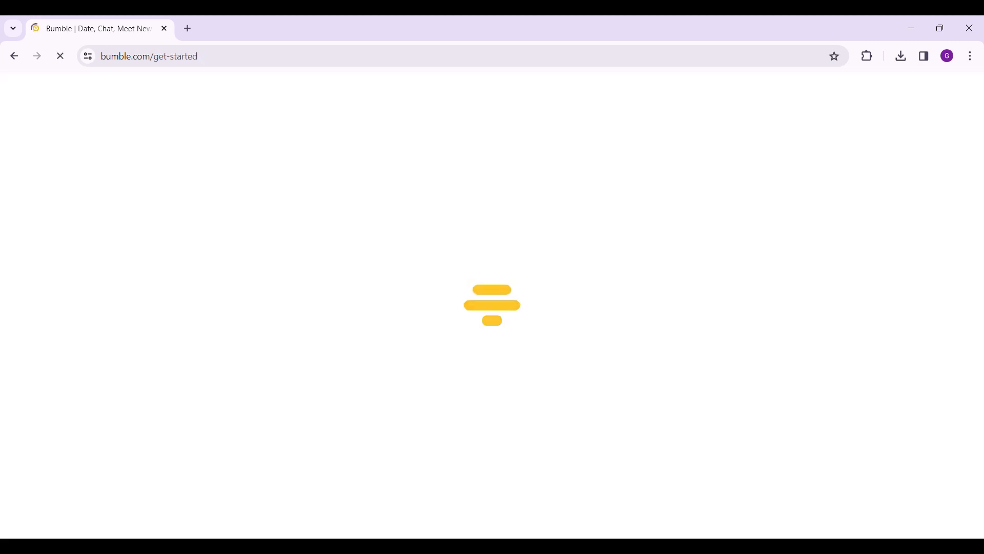